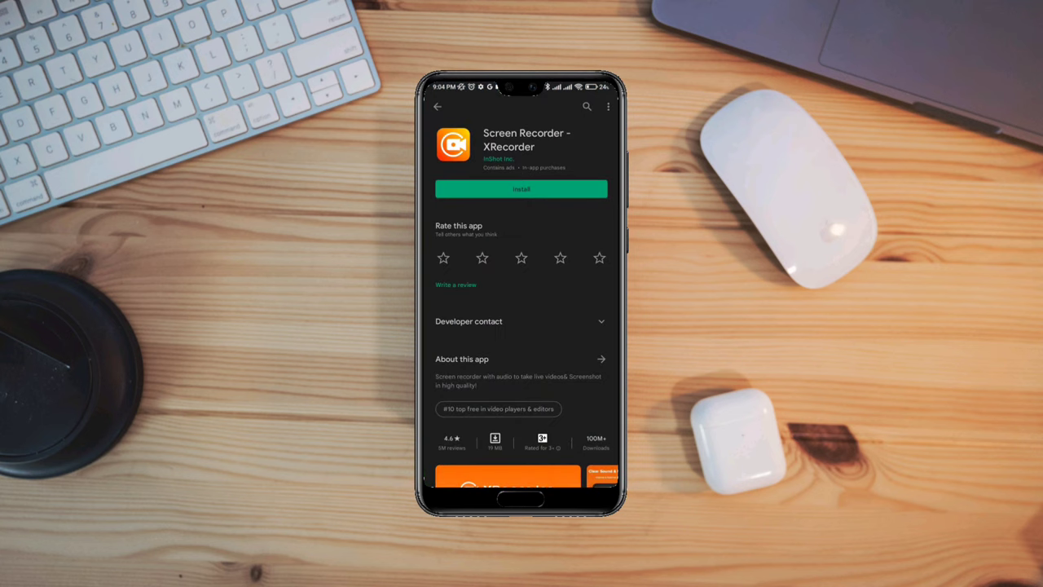
# - Install Screen Recorder – XRecorder from its Google Play Store page
pyautogui.click(521, 188)
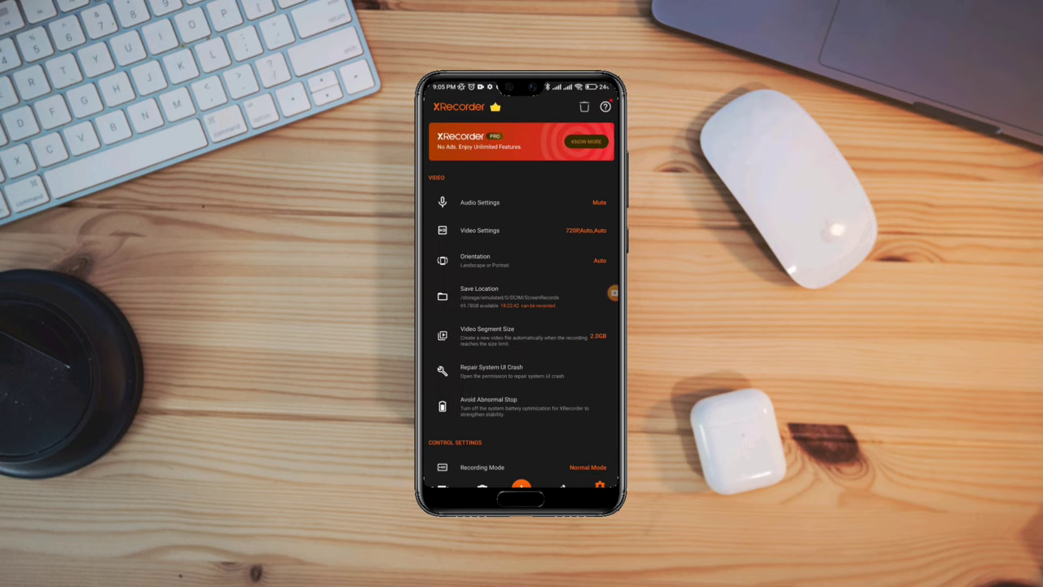
# - Set XRecorder's audio source to 'Internal and microphone' and go to the home screen
pyautogui.click(480, 202)
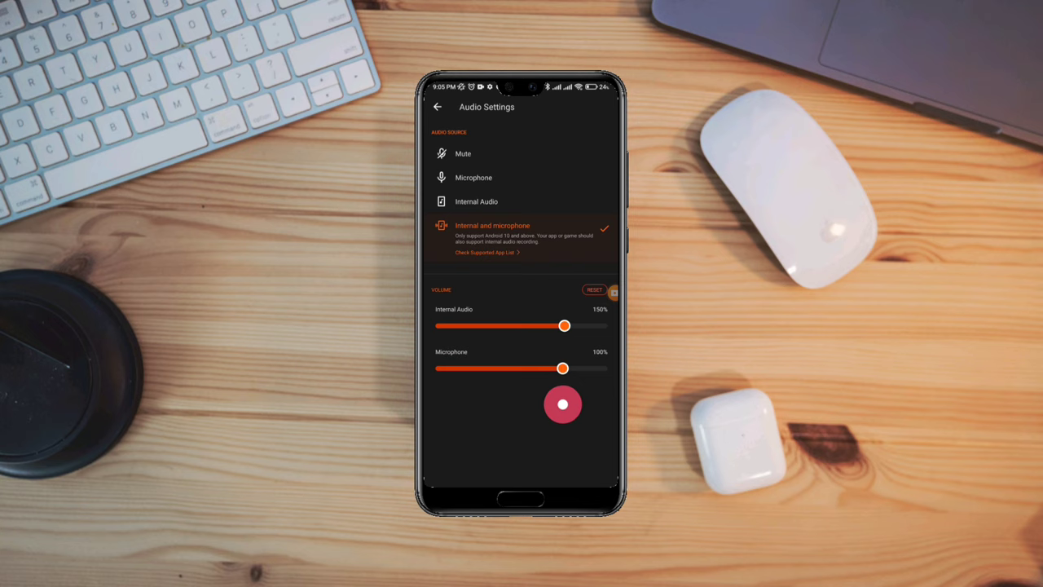
pyautogui.moveTo(562, 368); pyautogui.dragTo(565, 368)
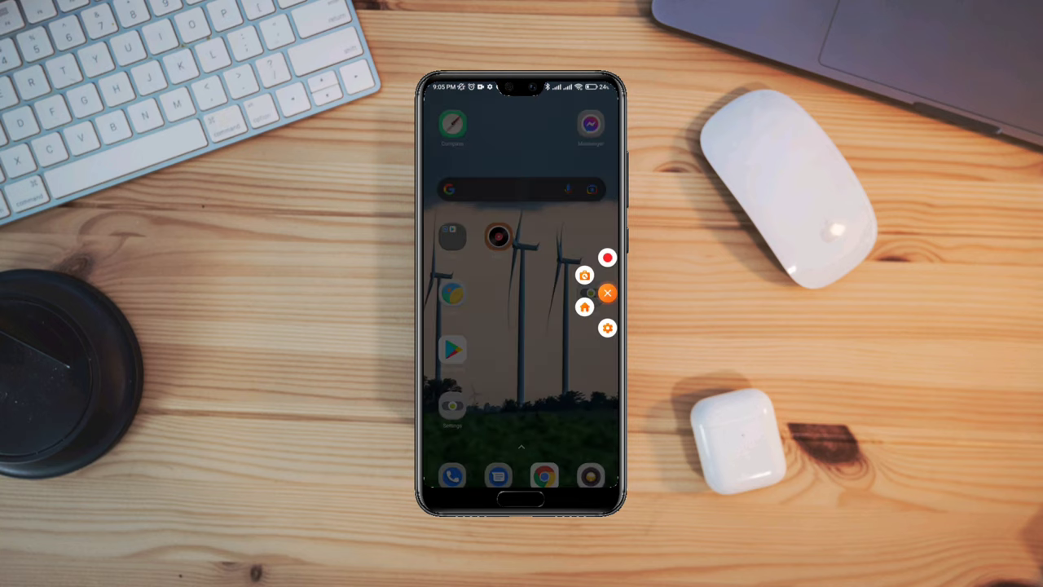
# - Start a screen recording via the XRecorder floating bubble's record button
pyautogui.click(606, 257)
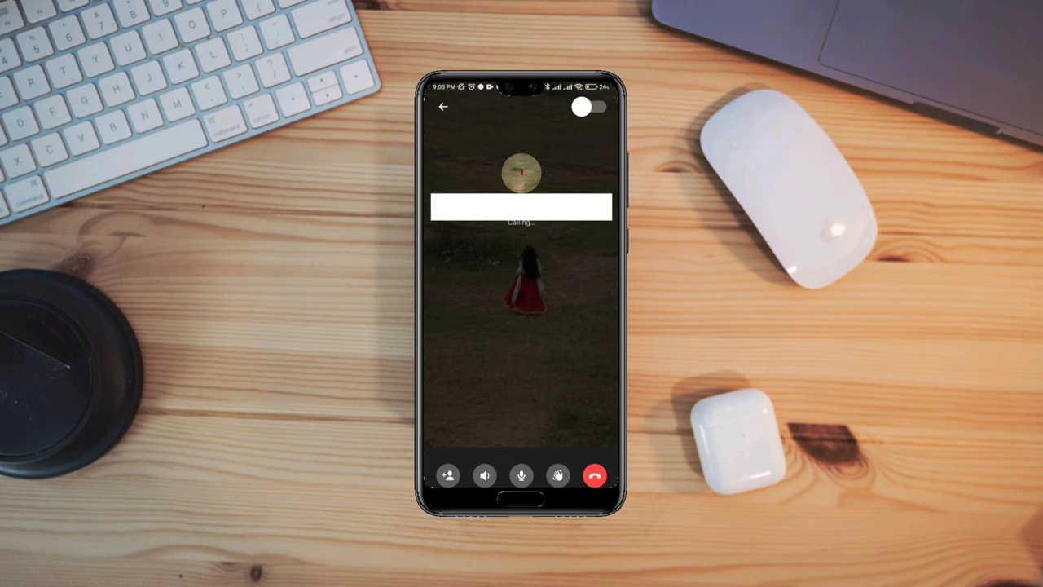
# - End the ongoing Messenger call with the red end-call button
pyautogui.click(594, 475)
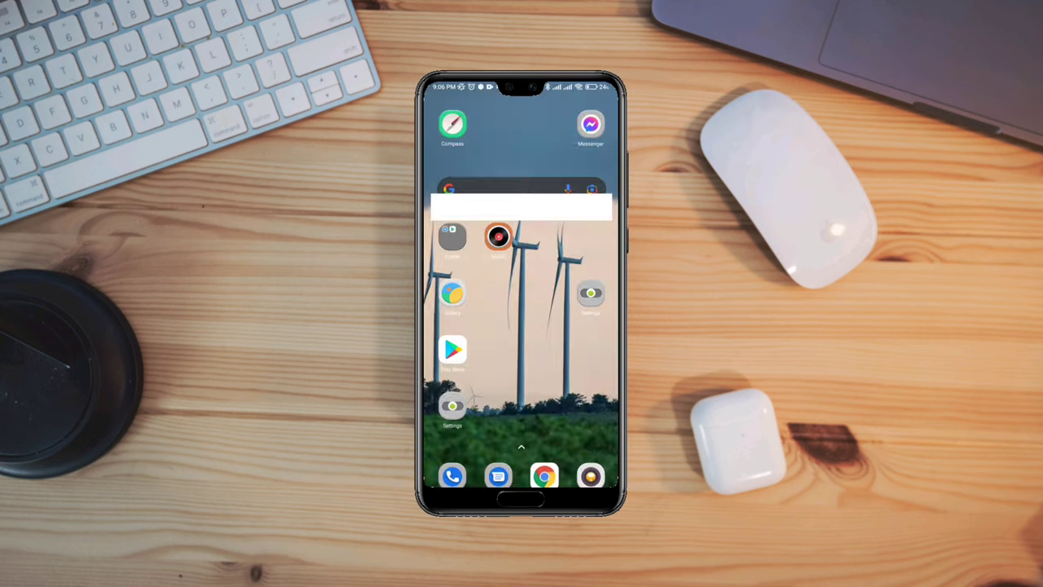